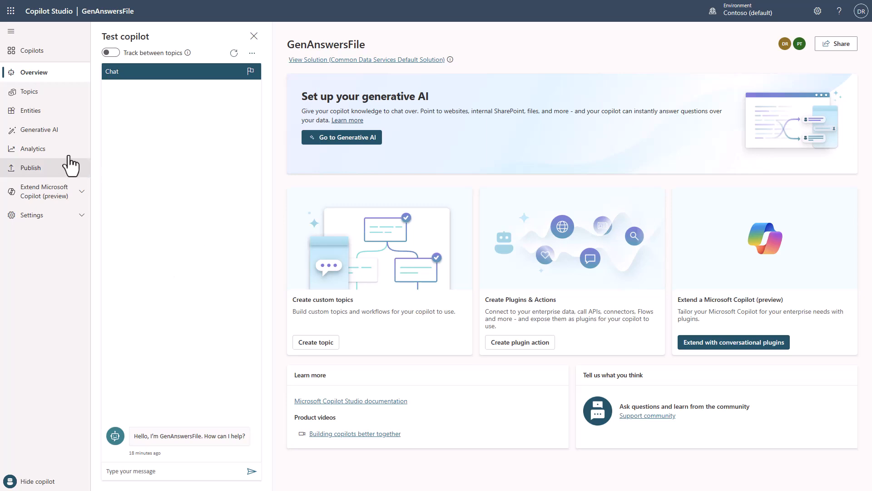
Go to the Generative AI settings of the GenAnswersFile copilot from the left navigation
click(39, 130)
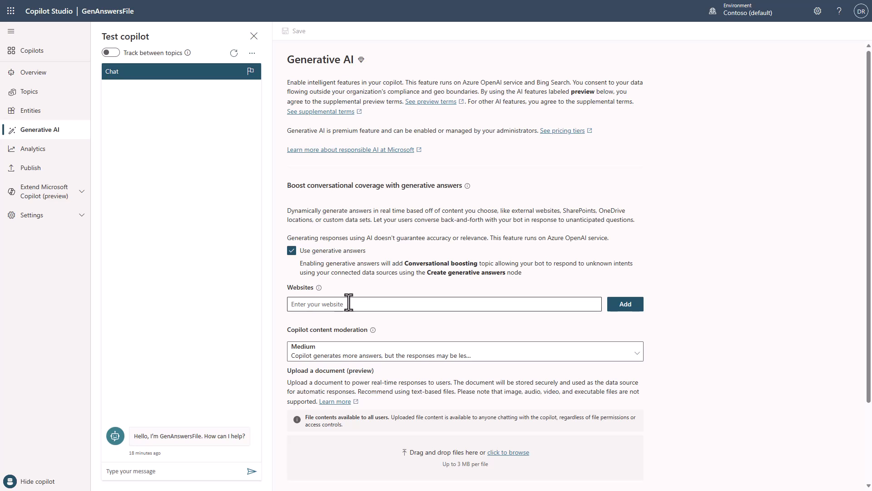
mouse_move(366, 299)
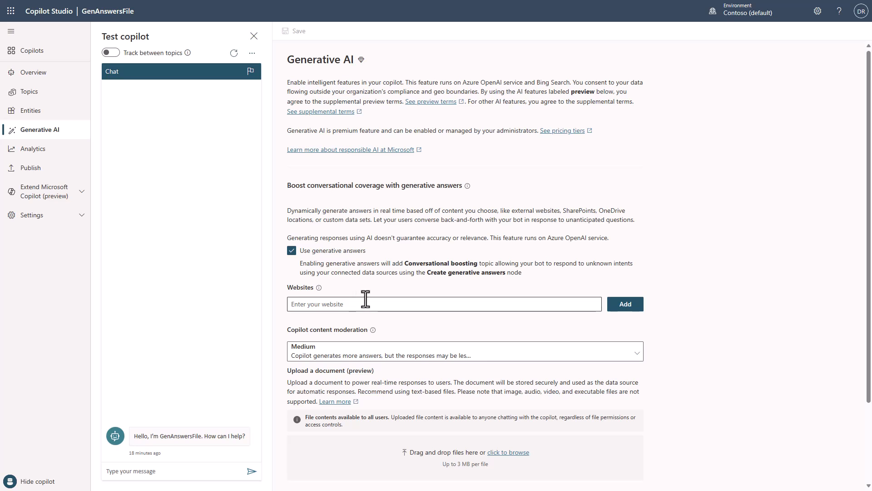
mouse_move(315, 359)
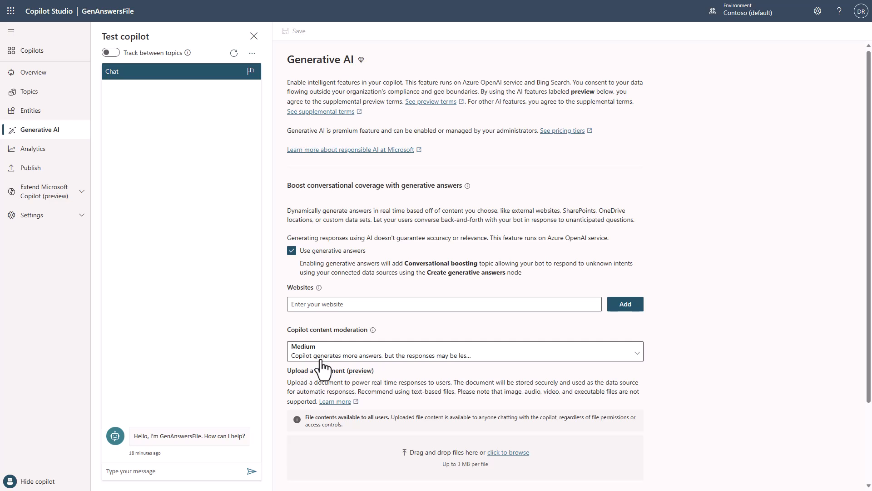
mouse_move(330, 366)
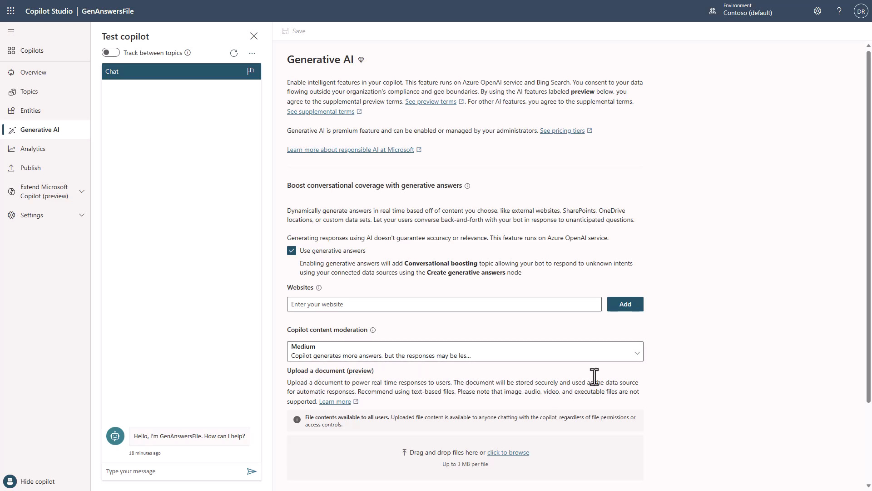
mouse_move(681, 358)
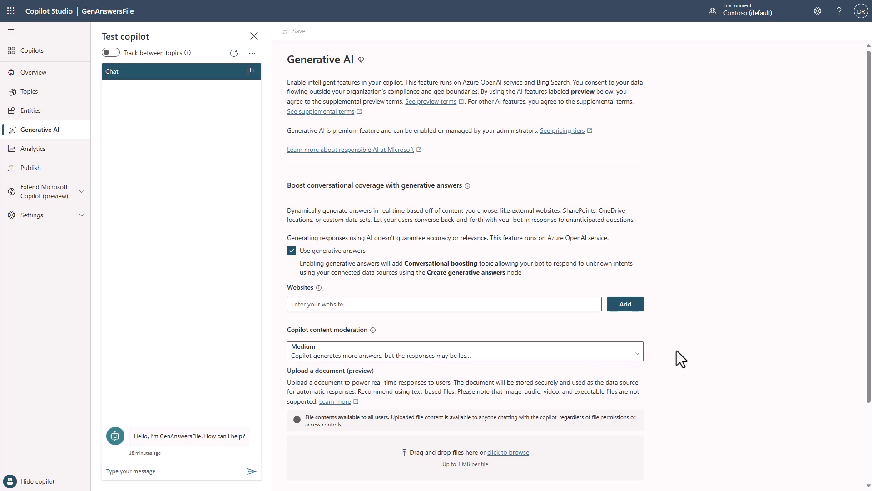
mouse_move(693, 355)
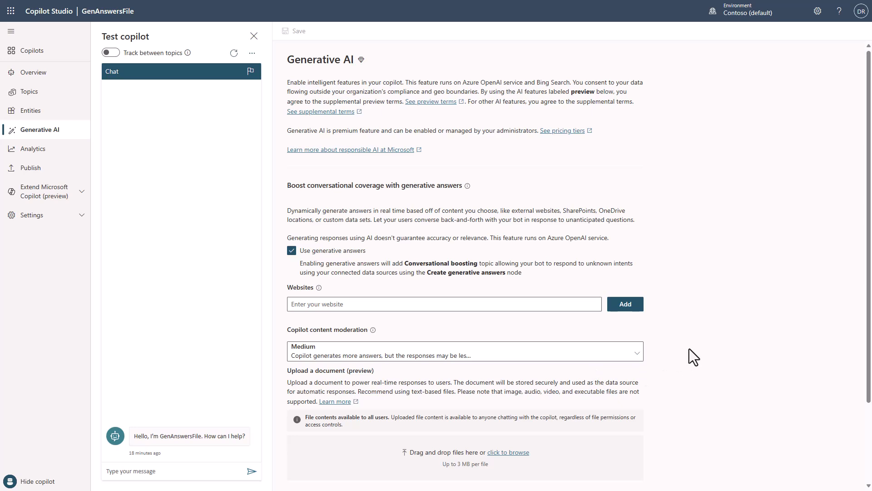
scroll(down, 3)
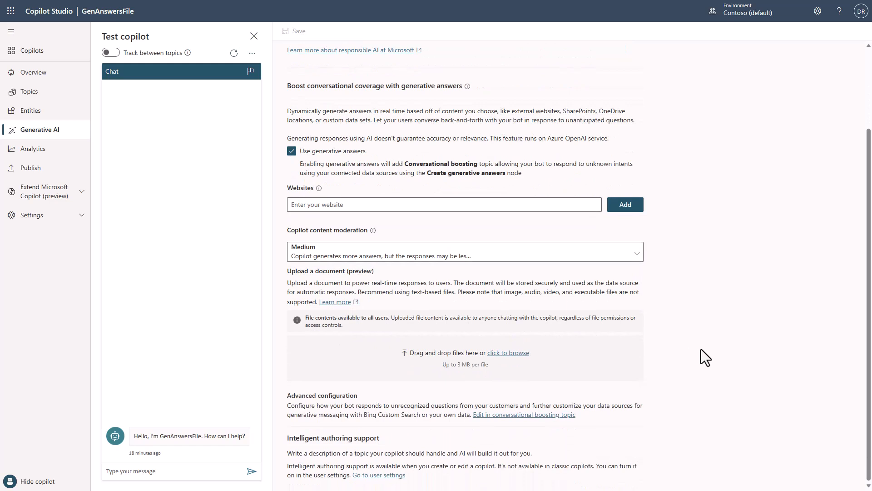
mouse_move(299, 324)
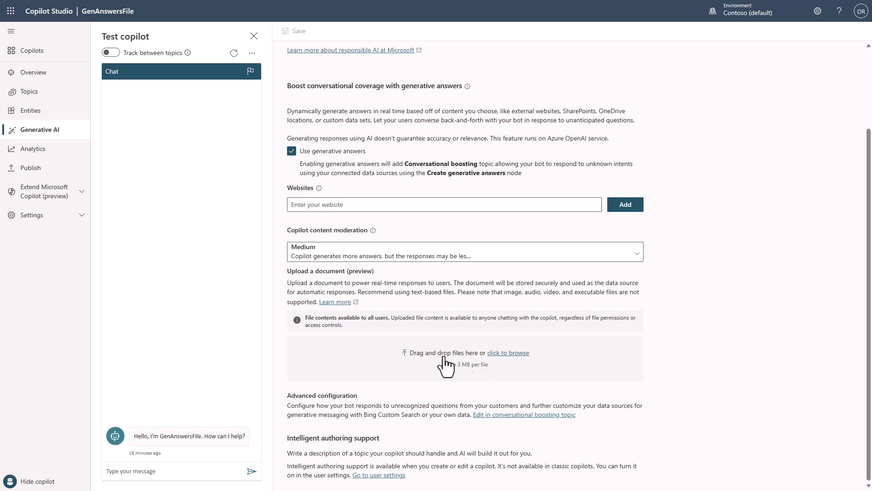
mouse_move(508, 352)
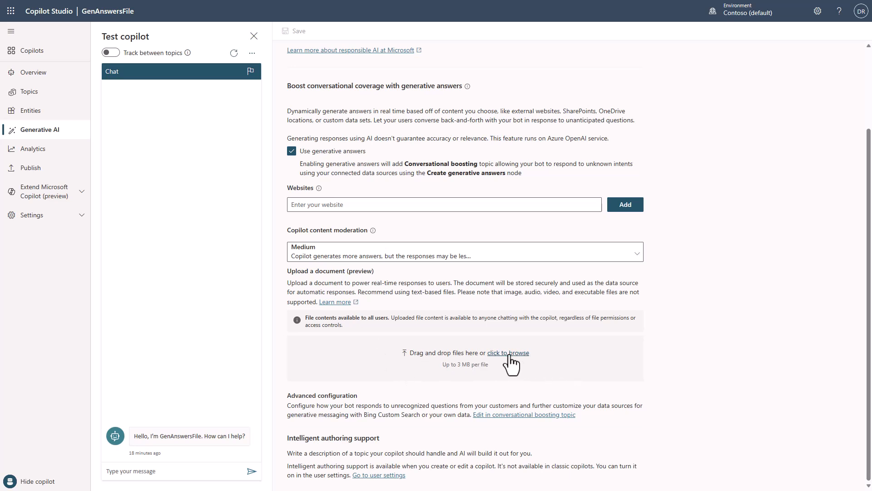
click(507, 353)
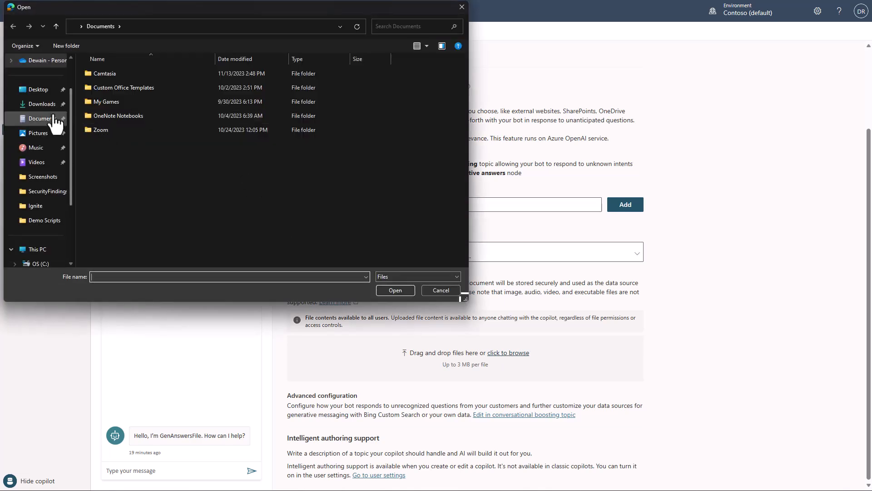
click(40, 104)
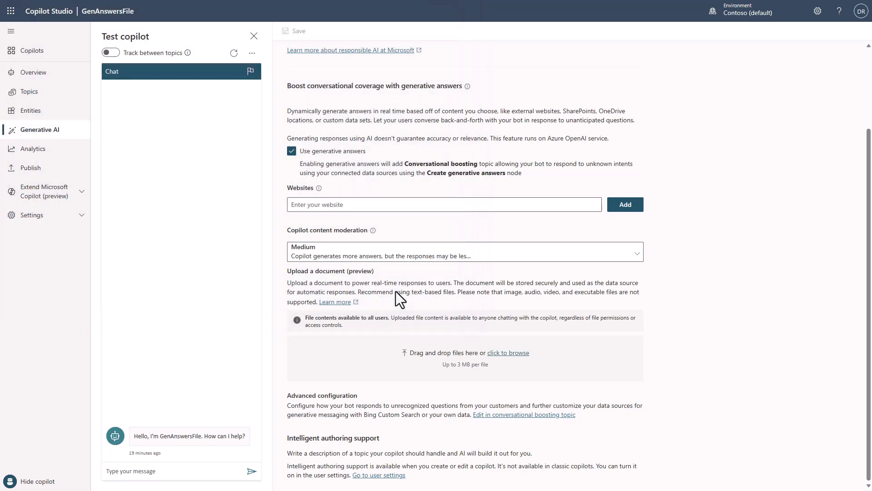
Review the Surface Pro 9 fact sheet PDF, scrolling down to its footnote pages
click(507, 353)
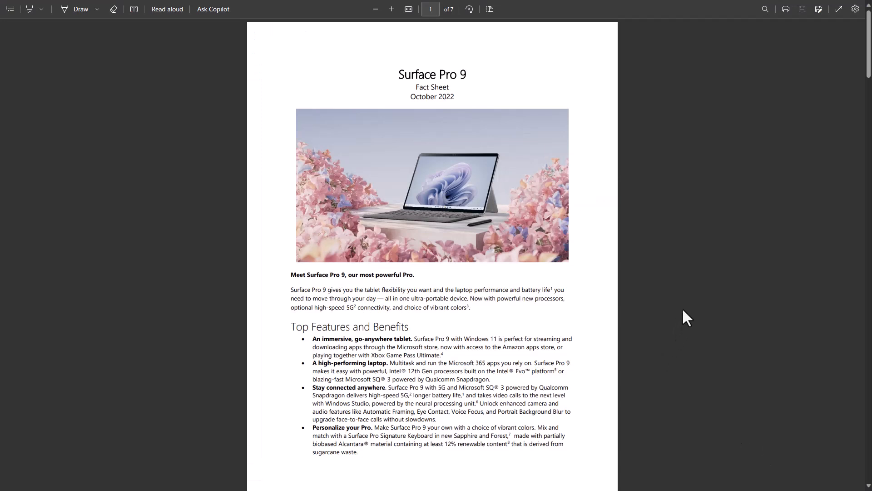
mouse_move(703, 246)
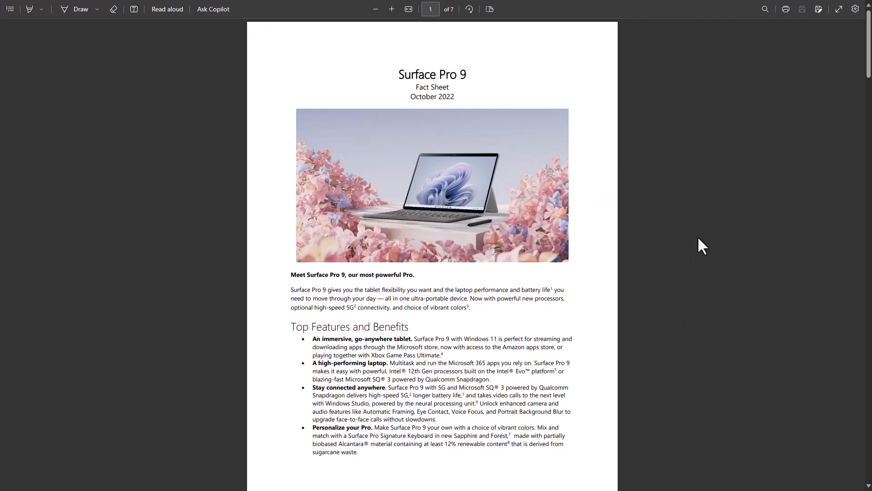
mouse_move(471, 93)
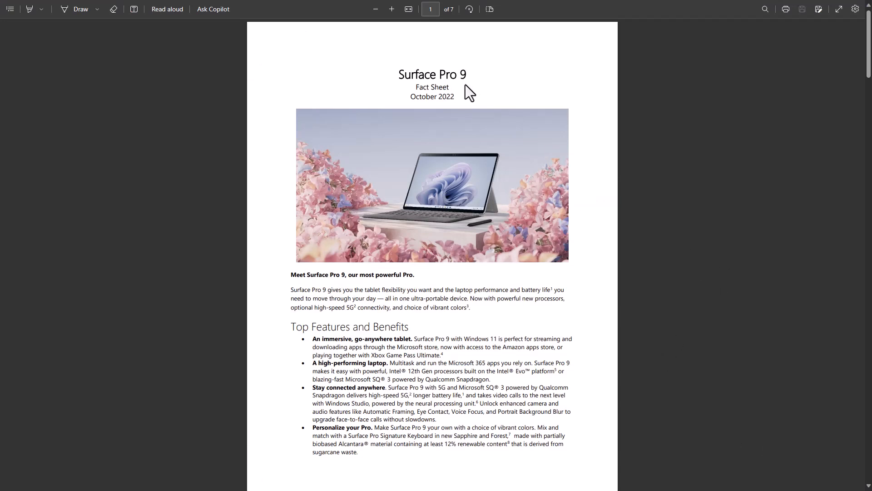
mouse_move(479, 218)
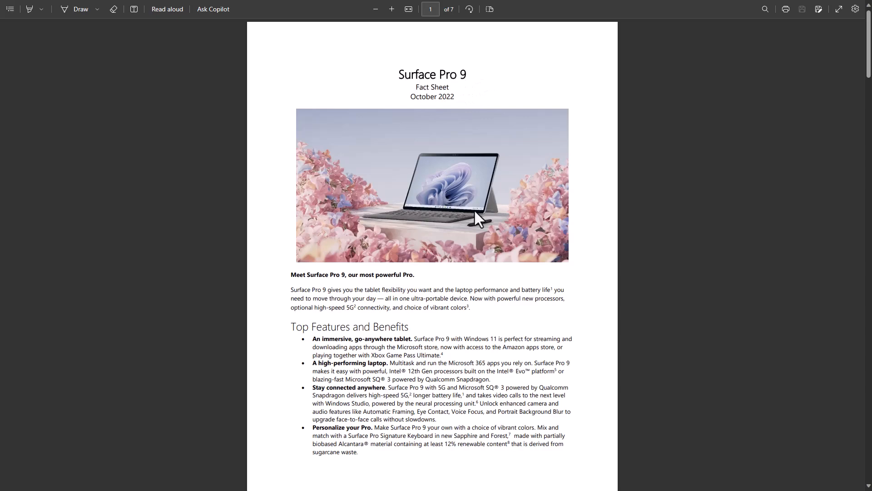
scroll(down, 3)
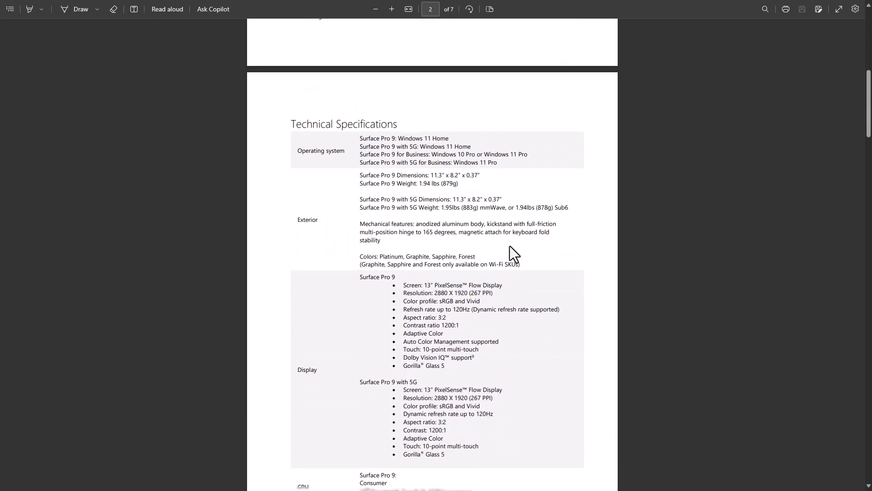
scroll(down, 3)
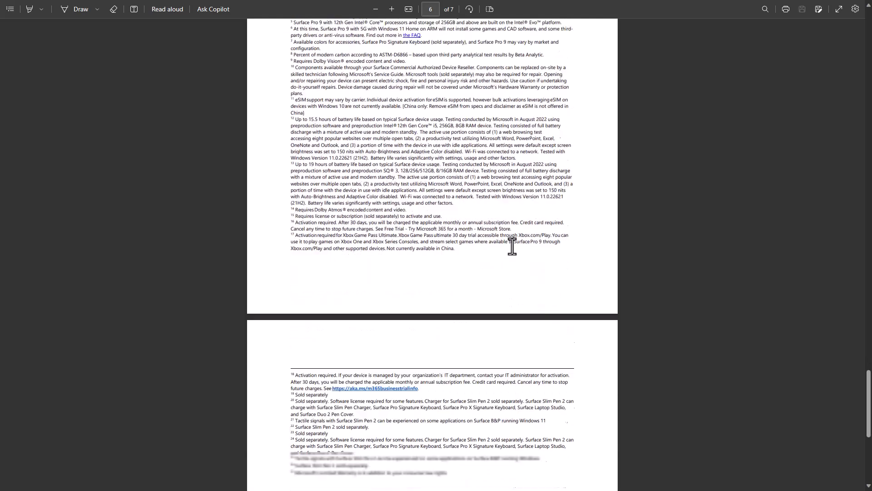
scroll(down, 3)
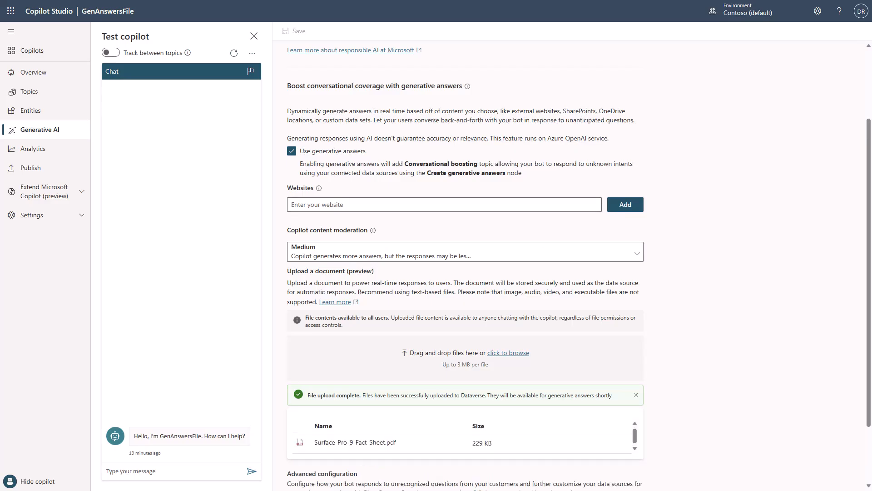
mouse_move(742, 330)
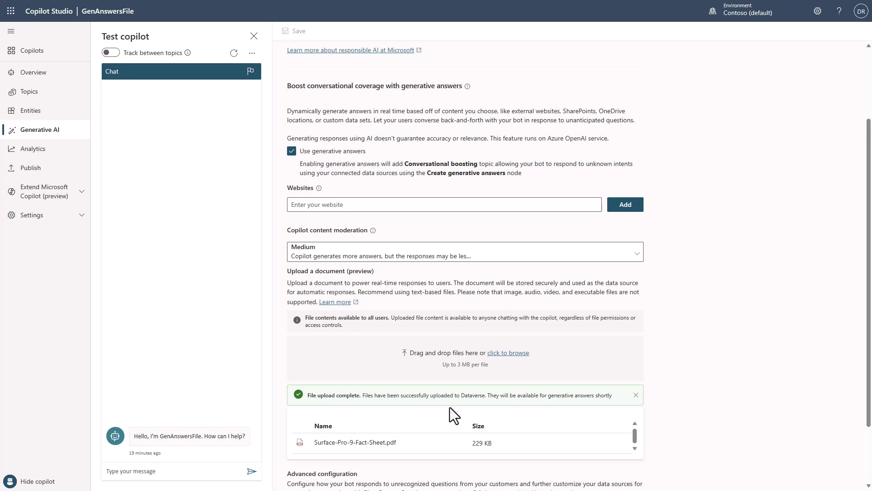
Focus the Type your message box in the Test copilot pane
click(635, 396)
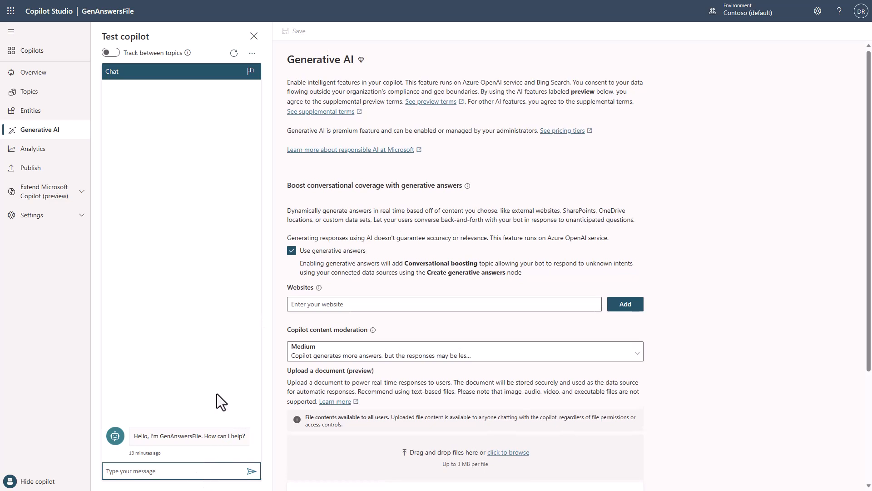
mouse_move(238, 336)
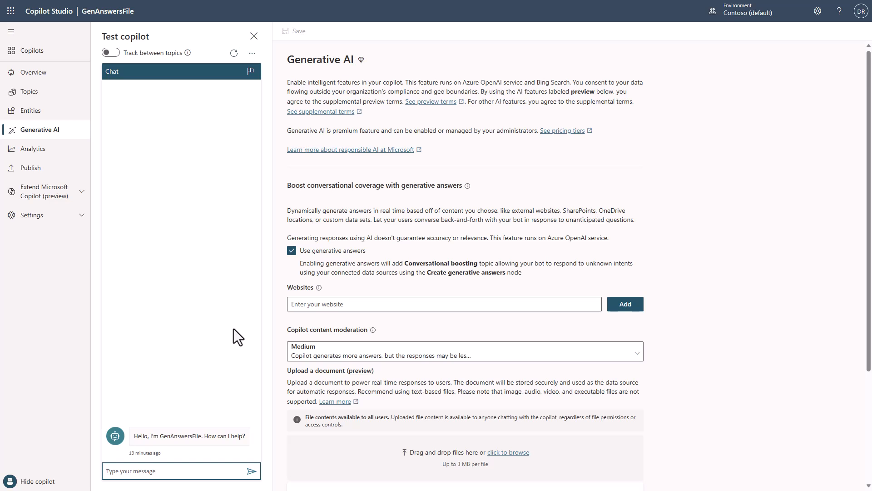
Ask "What are the benefits of the Surface Pro 9?" with Track between topics switched on
text(What are the benefits of the Surface Pro)
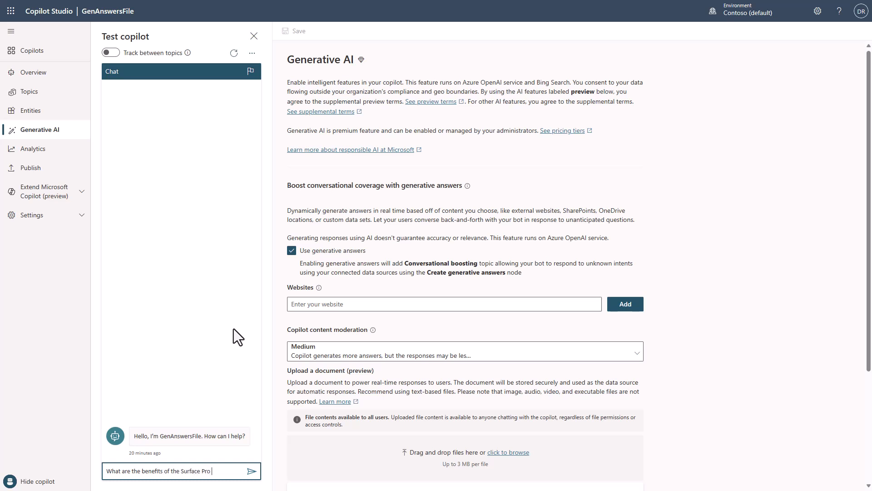
text(9?)
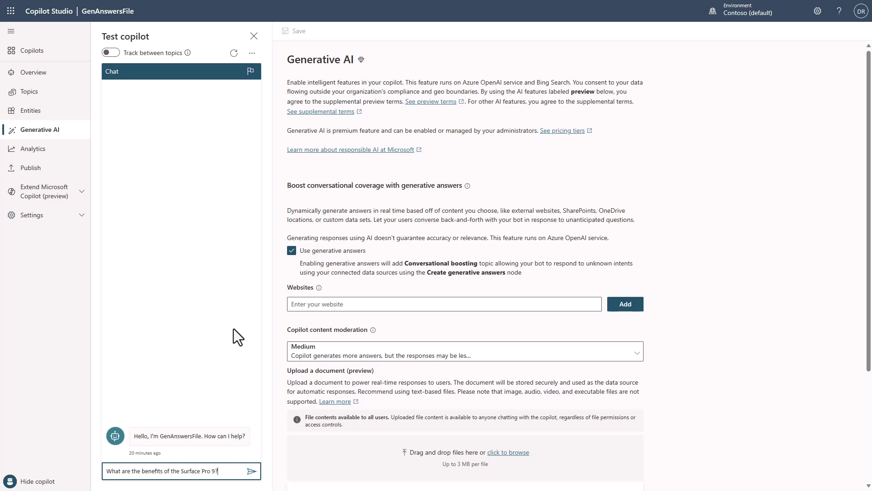
click(109, 52)
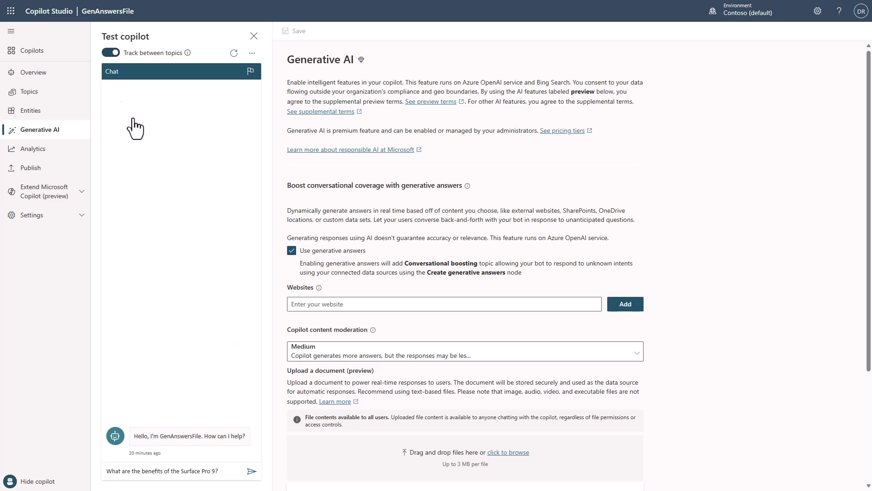
click(251, 470)
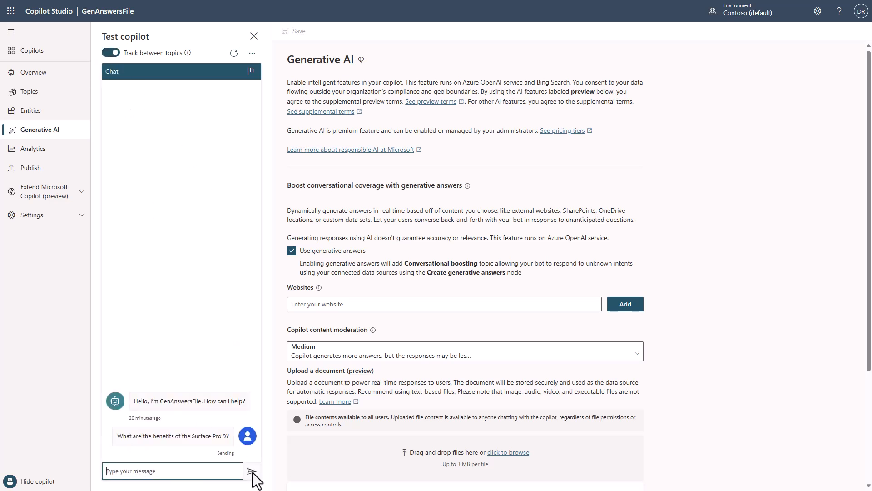
mouse_move(726, 402)
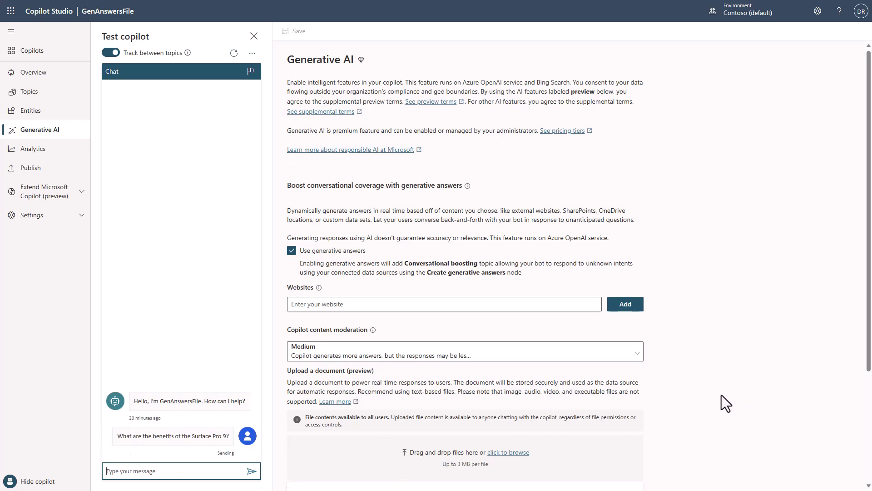
click(28, 91)
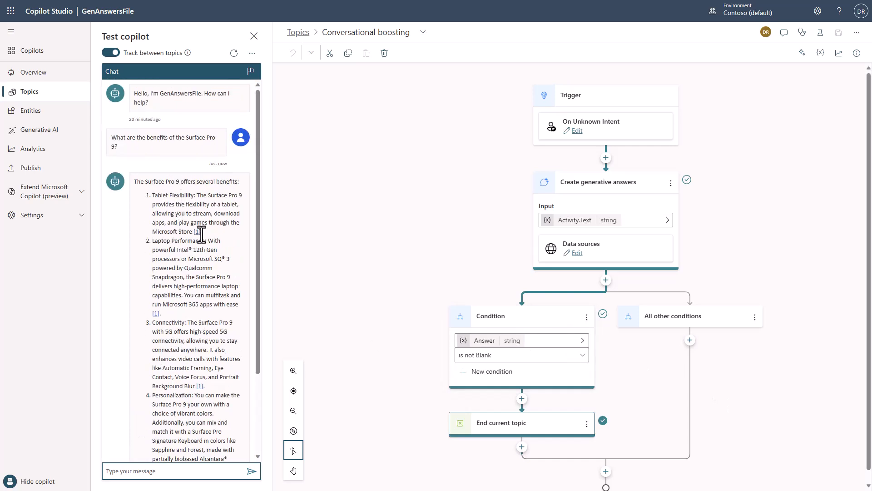
Scroll the chat to the end of the answer and its 1 reference section
scroll(down, 3)
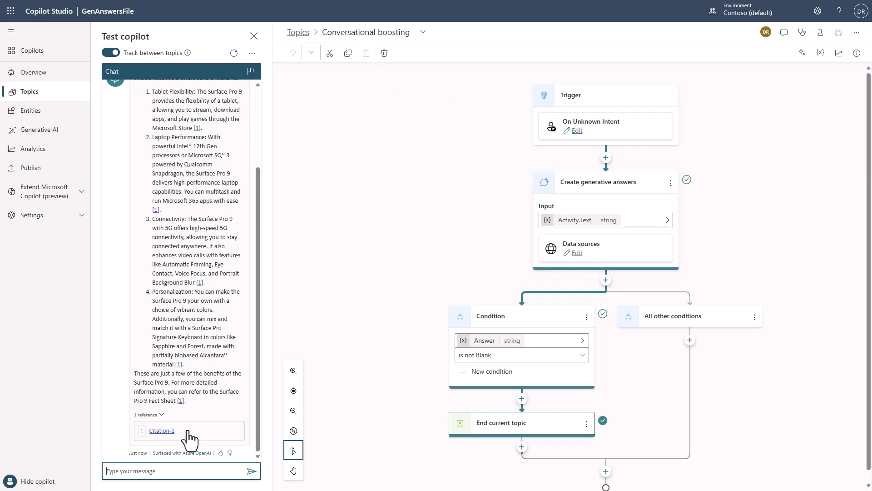
View the Citation-1 source excerpt from Surface-Pro-9-Fact-Sheet.pdf
click(162, 429)
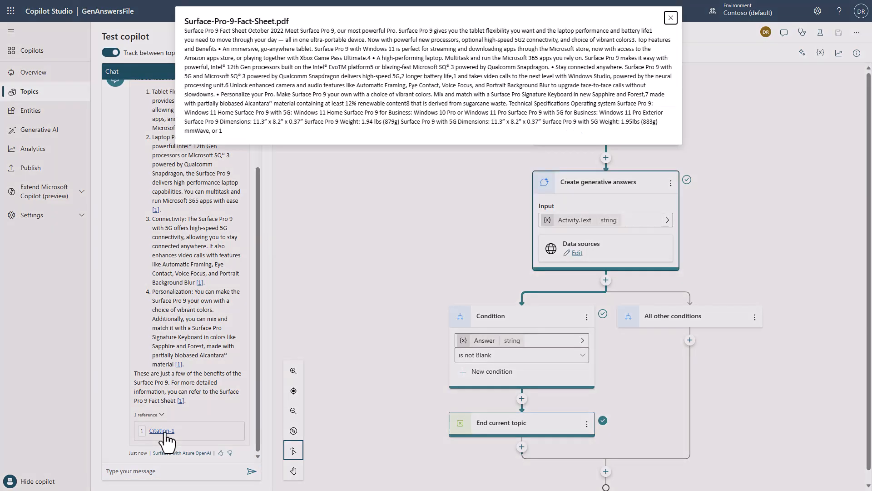
mouse_move(206, 77)
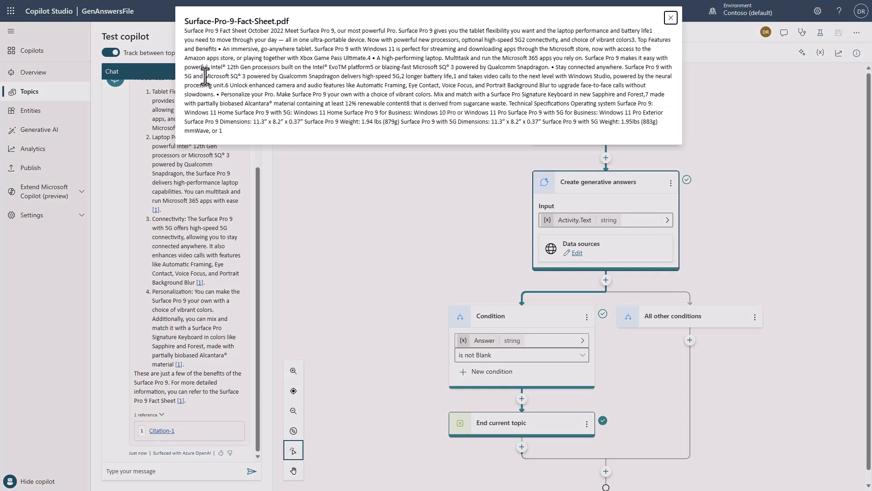
mouse_move(296, 60)
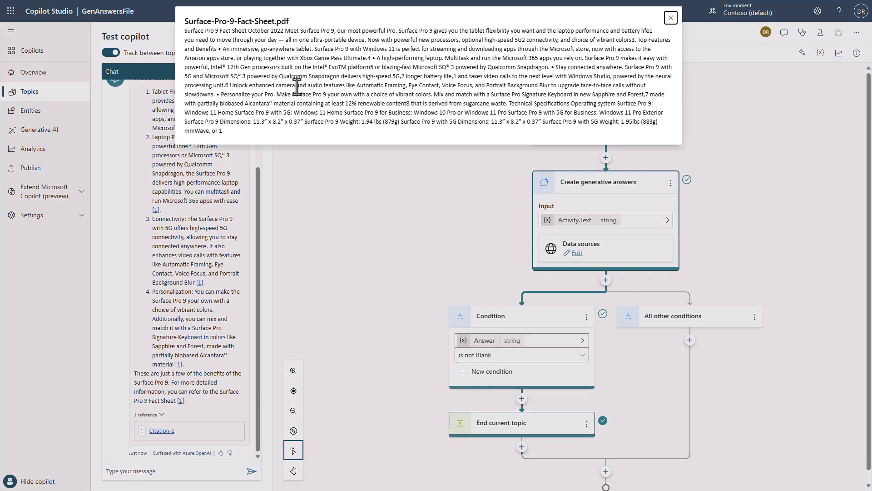
mouse_move(671, 19)
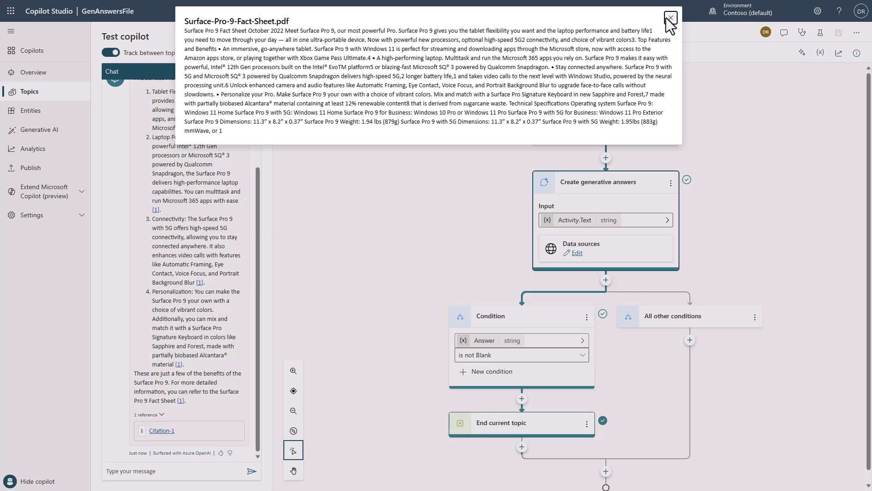